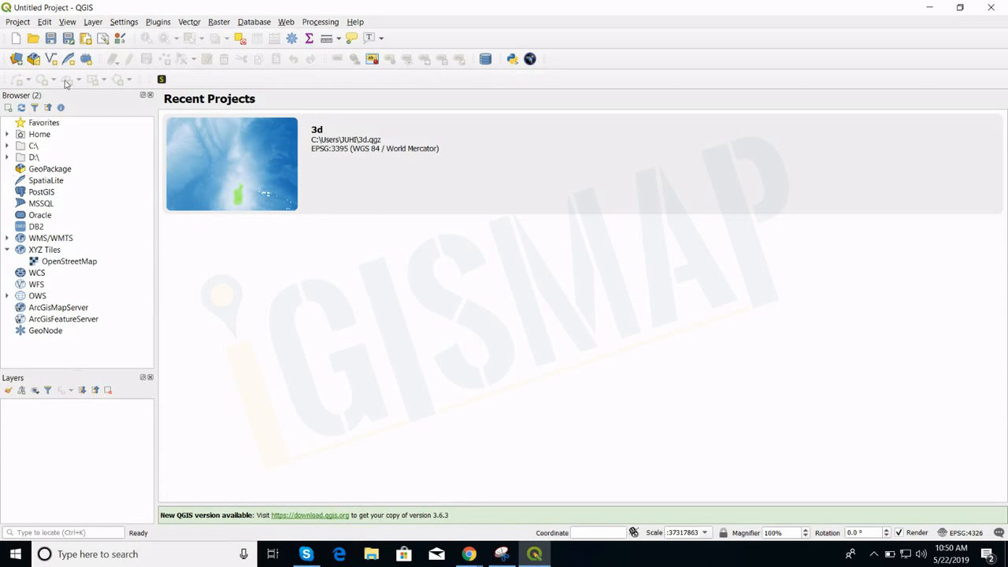
Choose continents.shp from the world exercise folder as the vector layer source.
{"action": "left_click", "coordinate": [88, 21]}
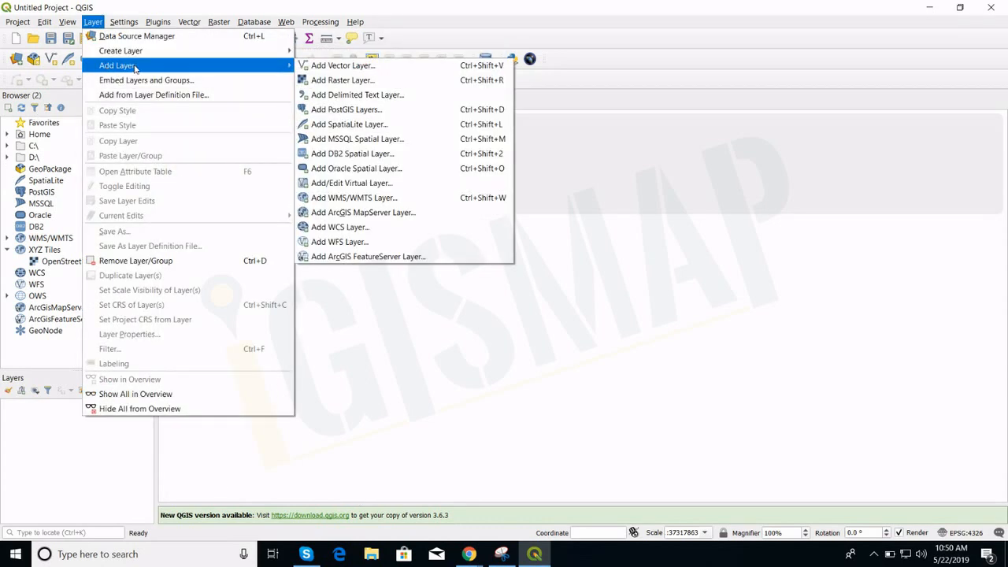
{"action": "left_click", "coordinate": [342, 65]}
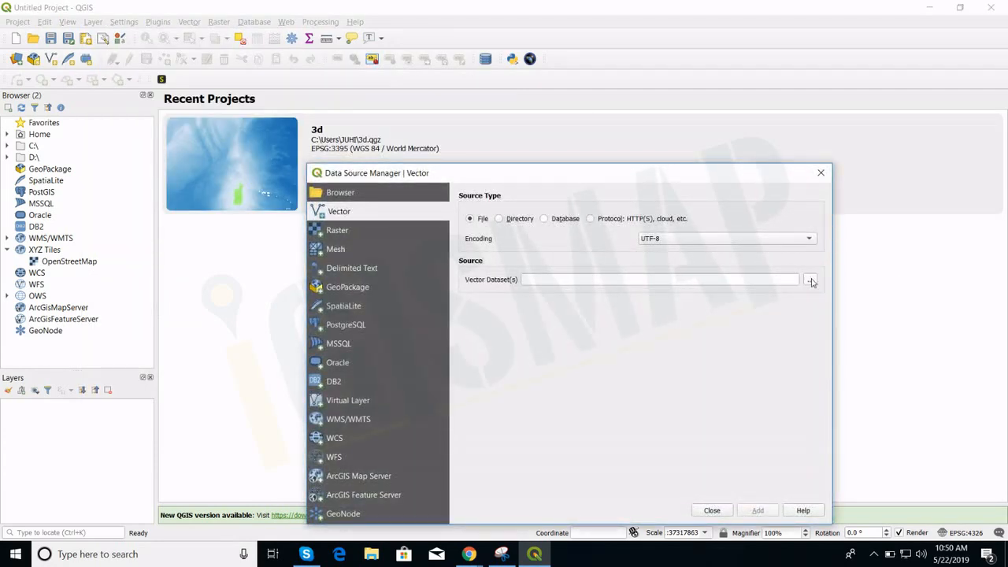
{"action": "left_click", "coordinate": [811, 279]}
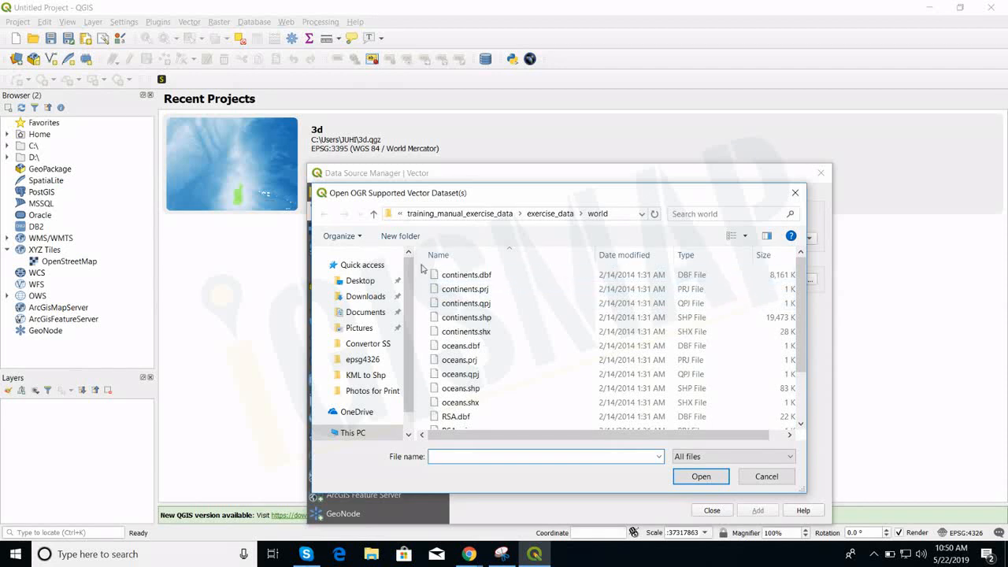
{"action": "left_click", "coordinate": [700, 476]}
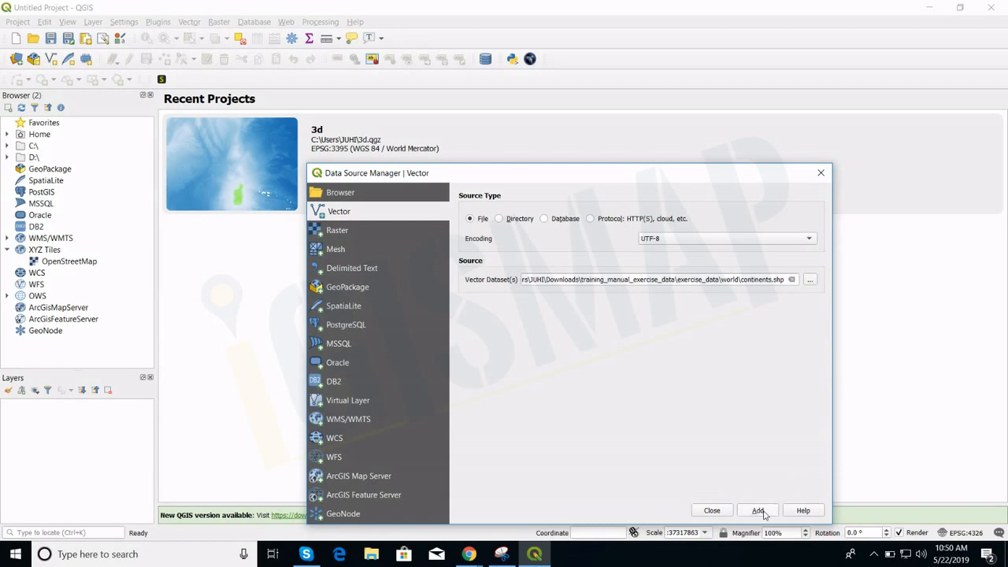
Add the continents shapefile as a layer so the world map appears.
{"action": "left_click", "coordinate": [757, 509]}
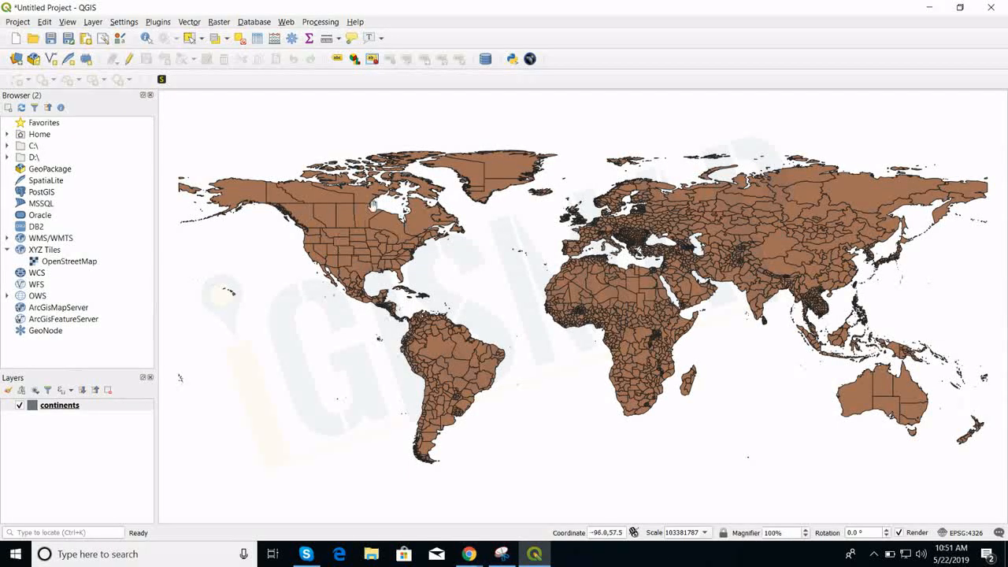
{"action": "mouse_move", "coordinate": [448, 312]}
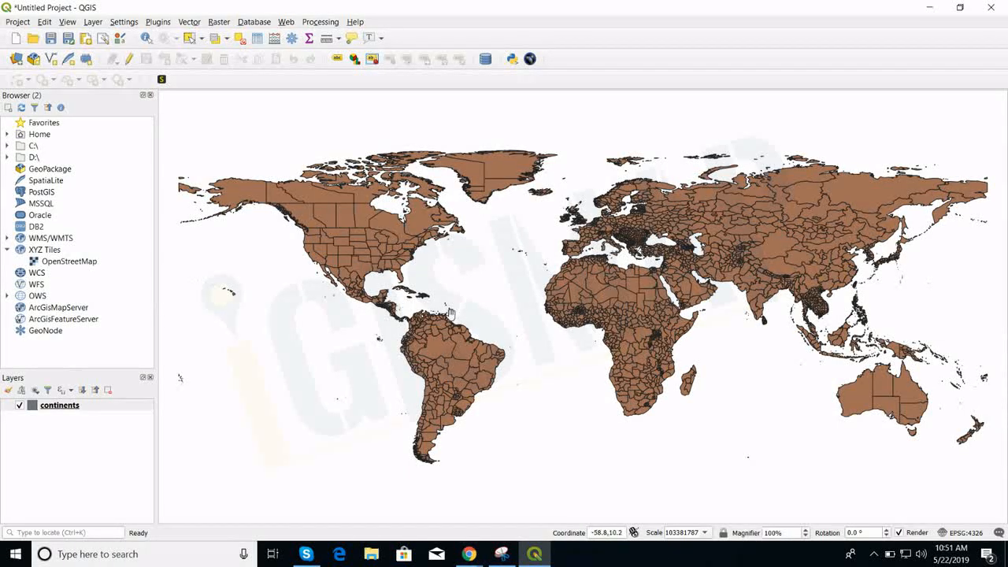
{"action": "mouse_move", "coordinate": [26, 28]}
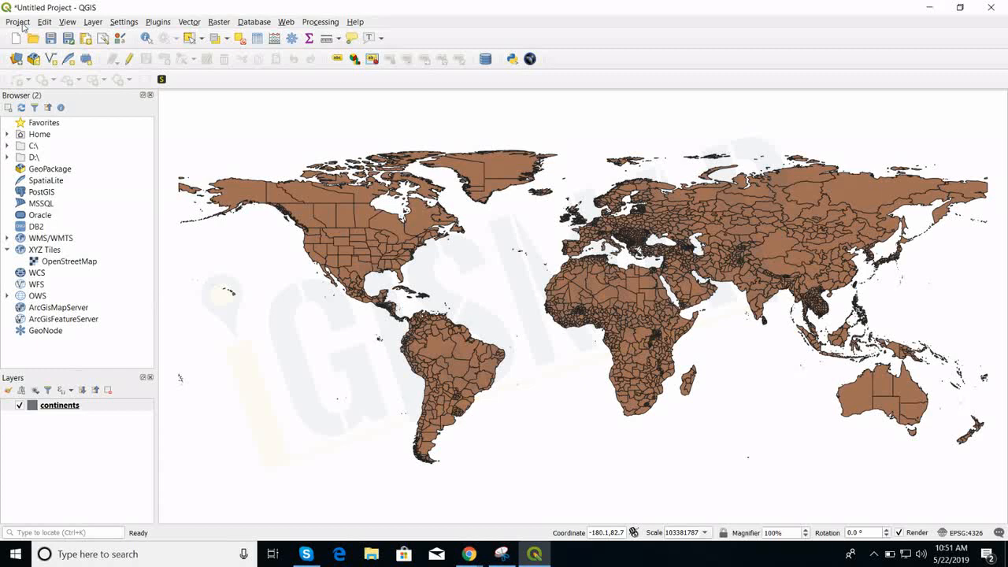
Save the project under the file name 'World' via Save As.
{"action": "left_click", "coordinate": [19, 21]}
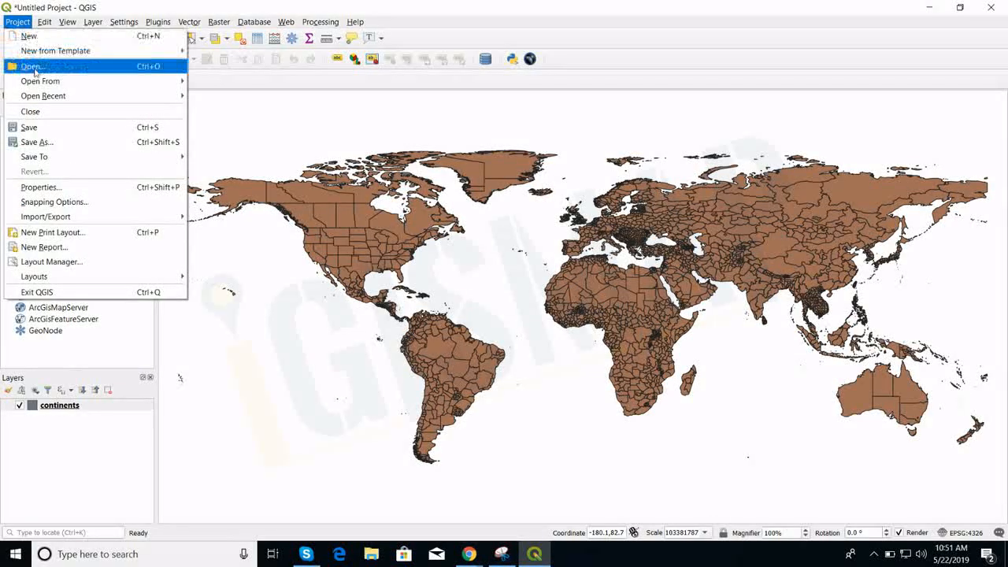
{"action": "left_click", "coordinate": [31, 67]}
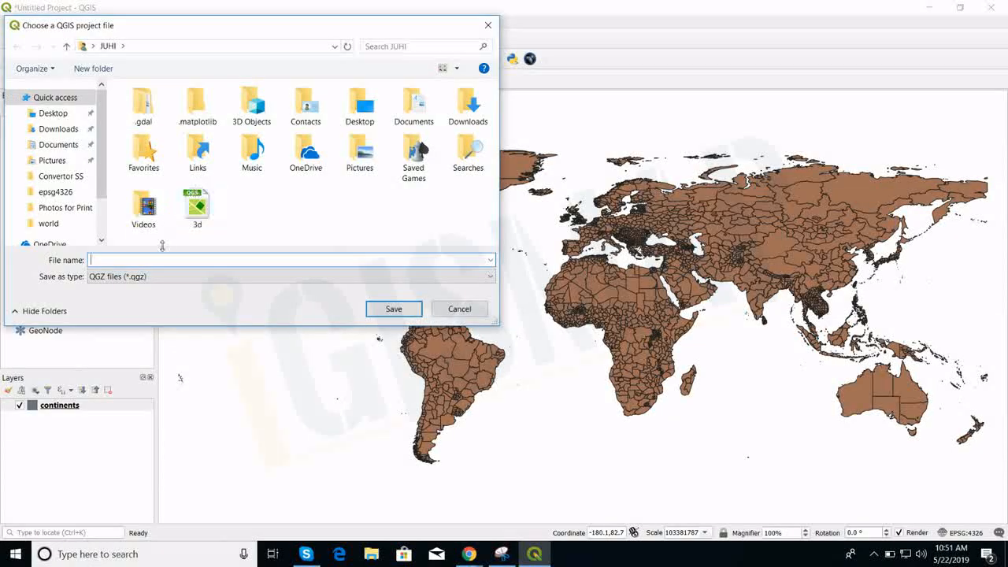
{"action": "type", "text": "W"}
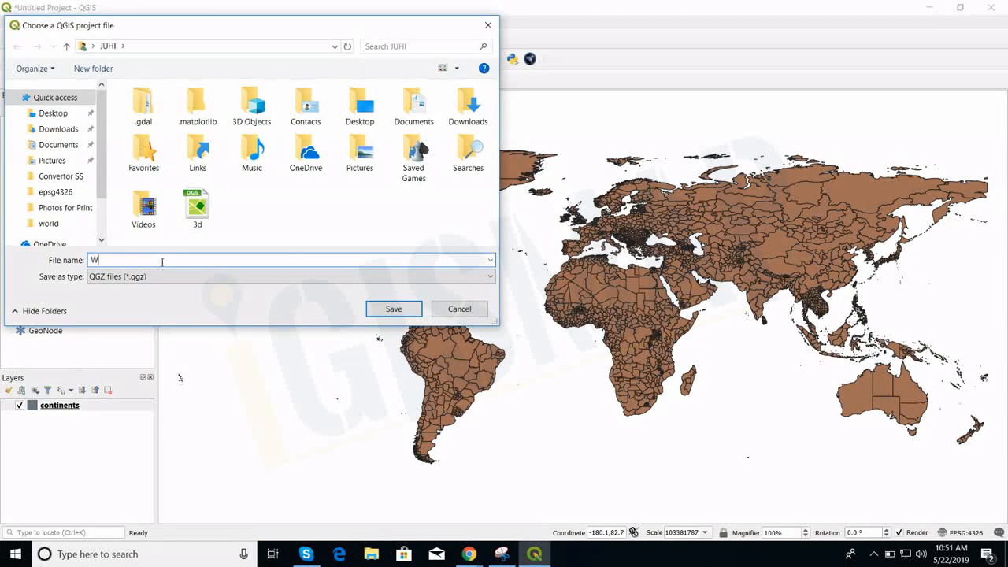
{"action": "type", "text": "orld"}
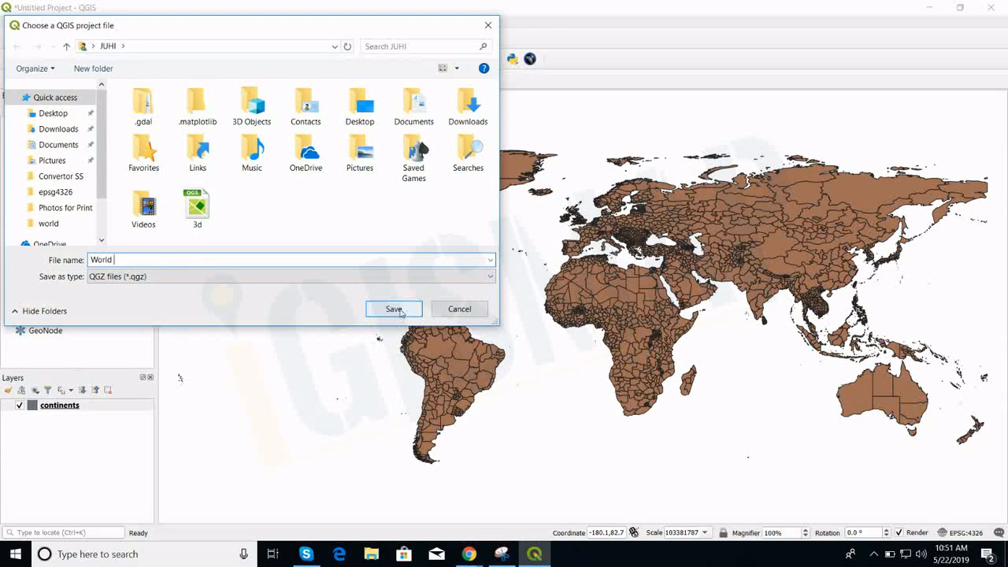
{"action": "left_click", "coordinate": [393, 309]}
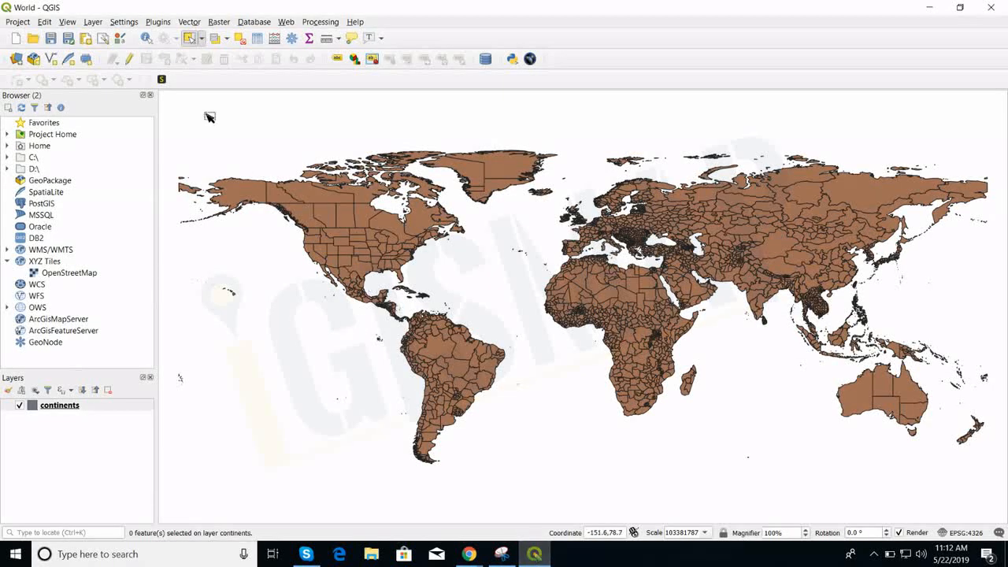
Activate the Select Features by Area or Single Click tool.
{"action": "left_click", "coordinate": [200, 39]}
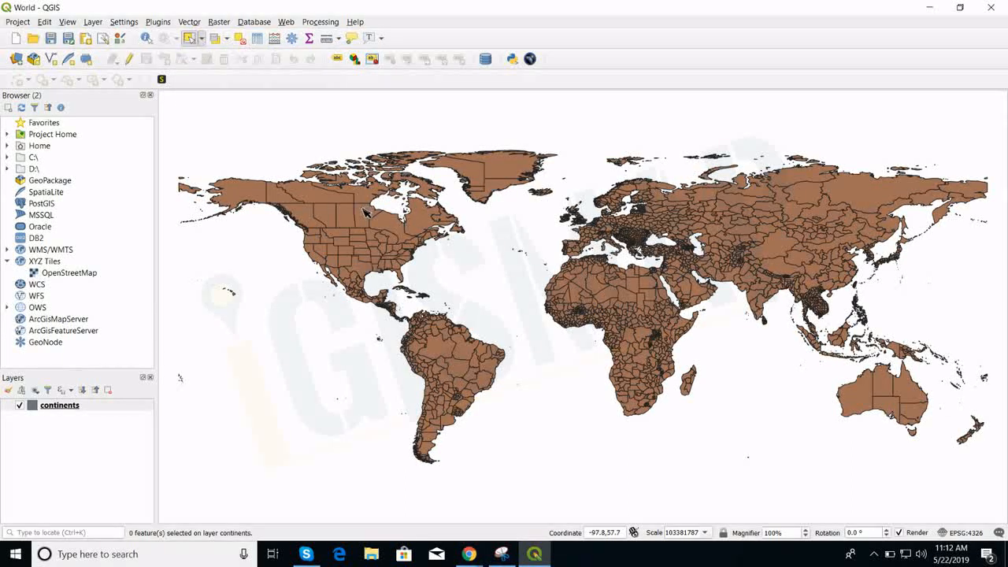
{"action": "mouse_move", "coordinate": [323, 212]}
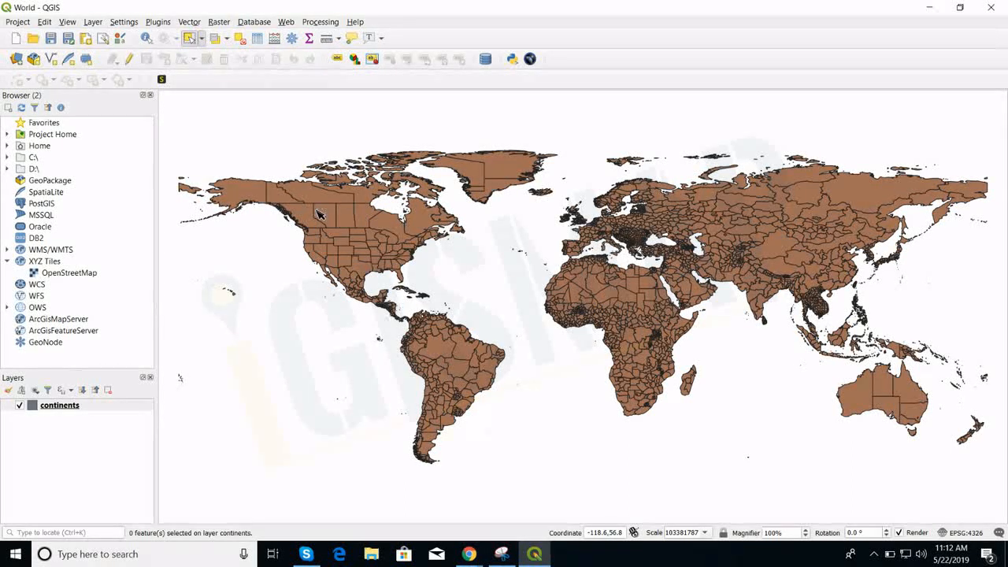